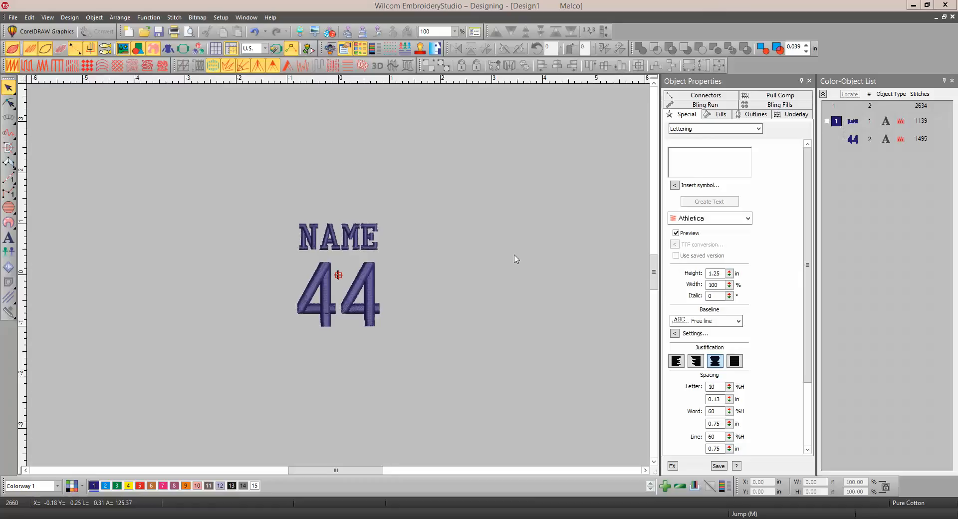
{"action": "mouse_move", "coordinate": [343, 222]}
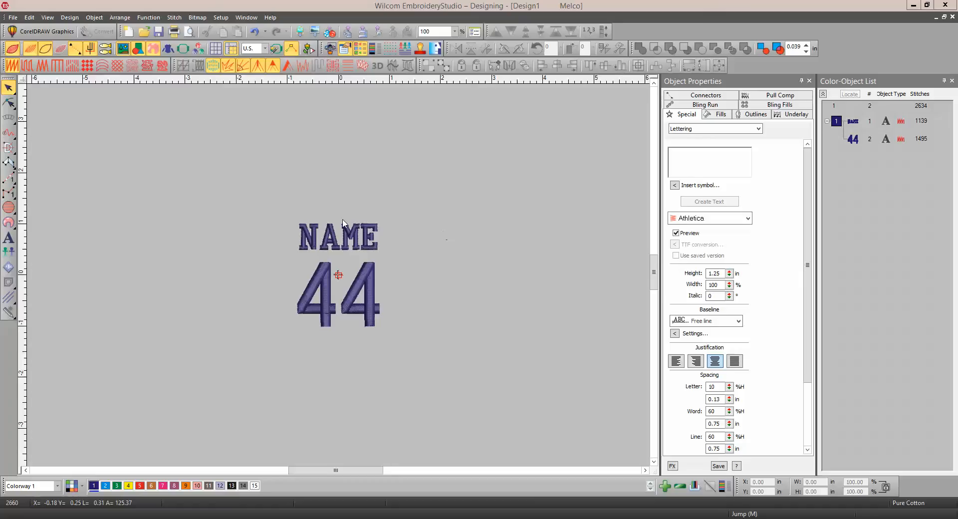
{"action": "mouse_move", "coordinate": [346, 259]}
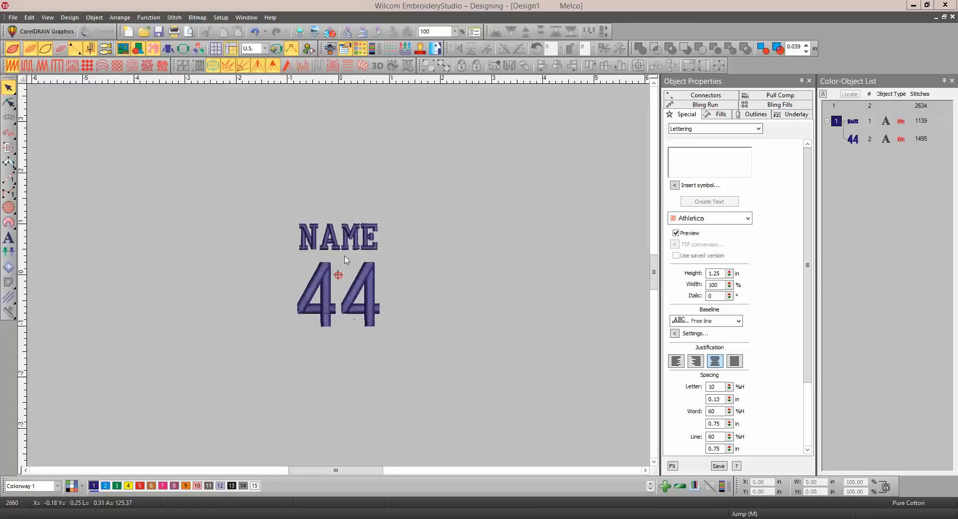
Step: Align the NAME lettering and the 44 number on their horizontal centres
{"action": "left_click", "coordinate": [336, 237]}
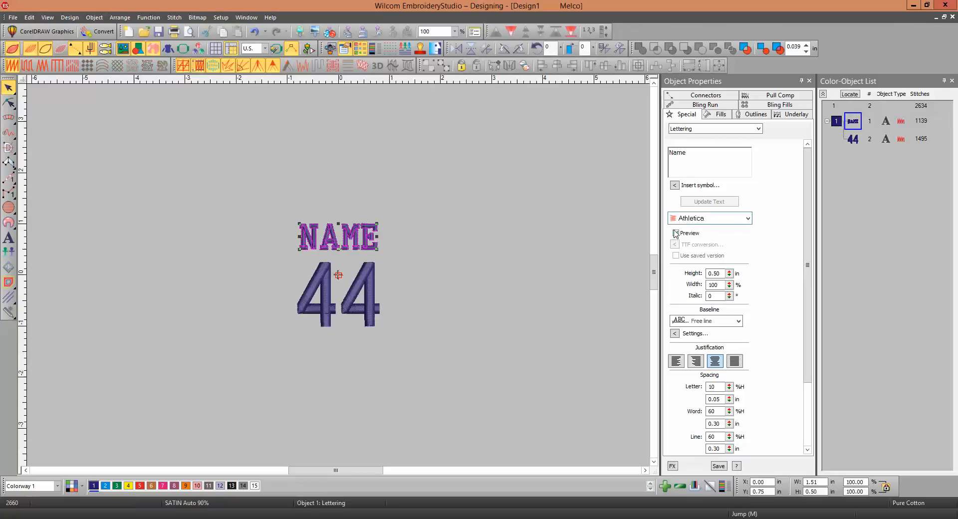
{"action": "left_click", "coordinate": [676, 233]}
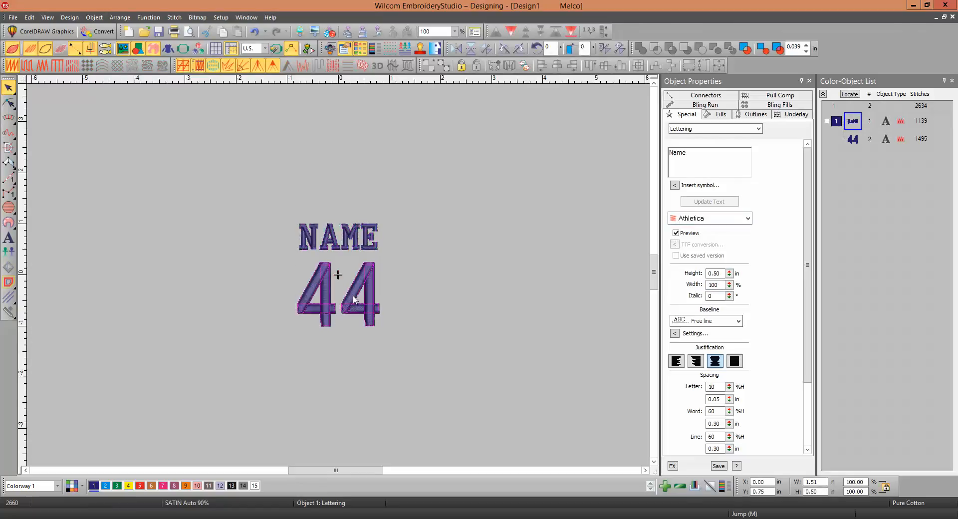
{"action": "left_click", "coordinate": [337, 294]}
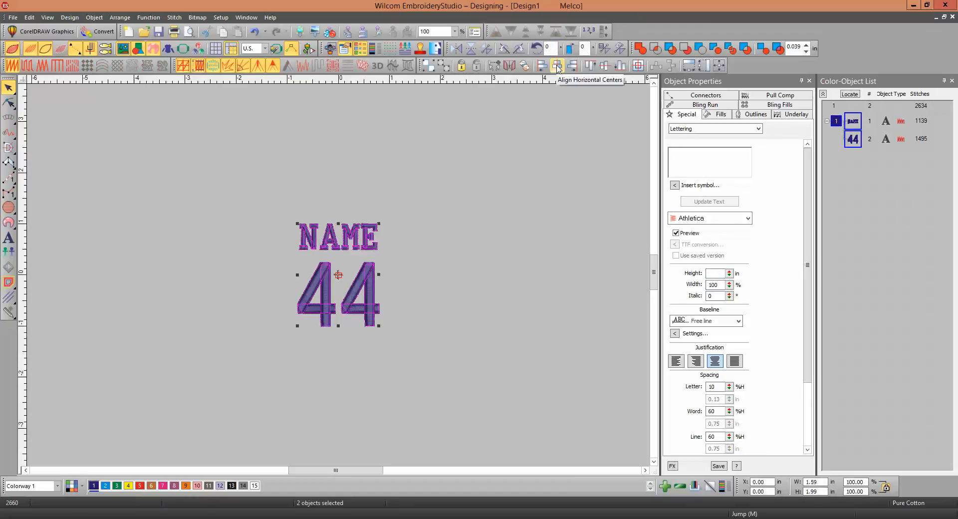
{"action": "left_click", "coordinate": [557, 66]}
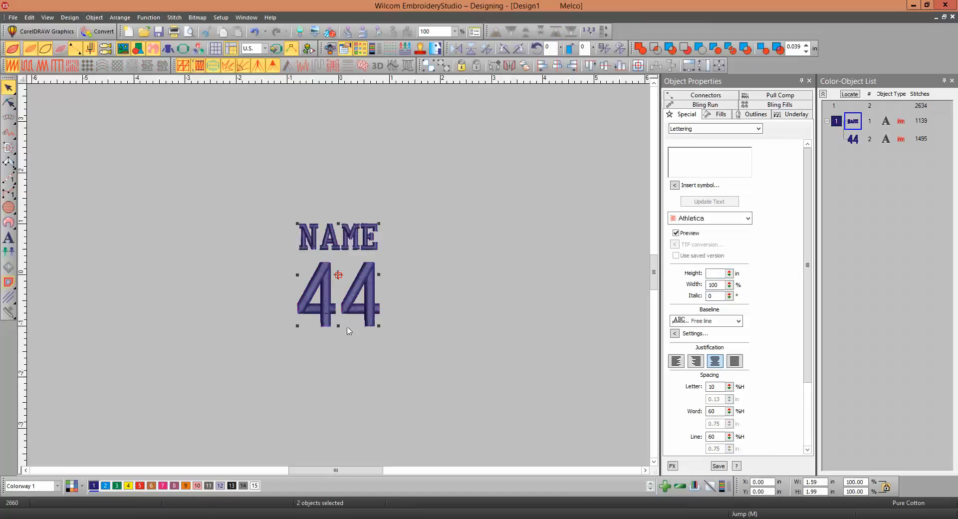
{"action": "left_click", "coordinate": [237, 183]}
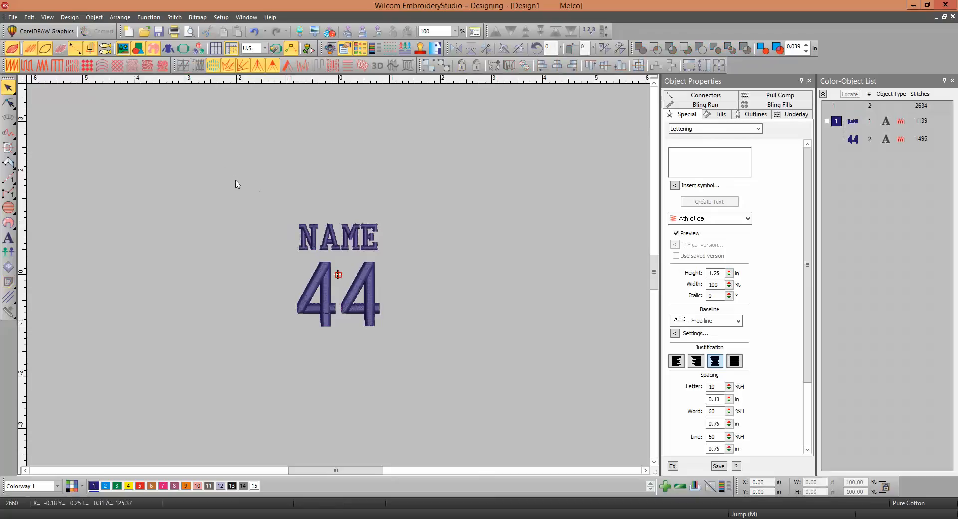
{"action": "mouse_move", "coordinate": [352, 250]}
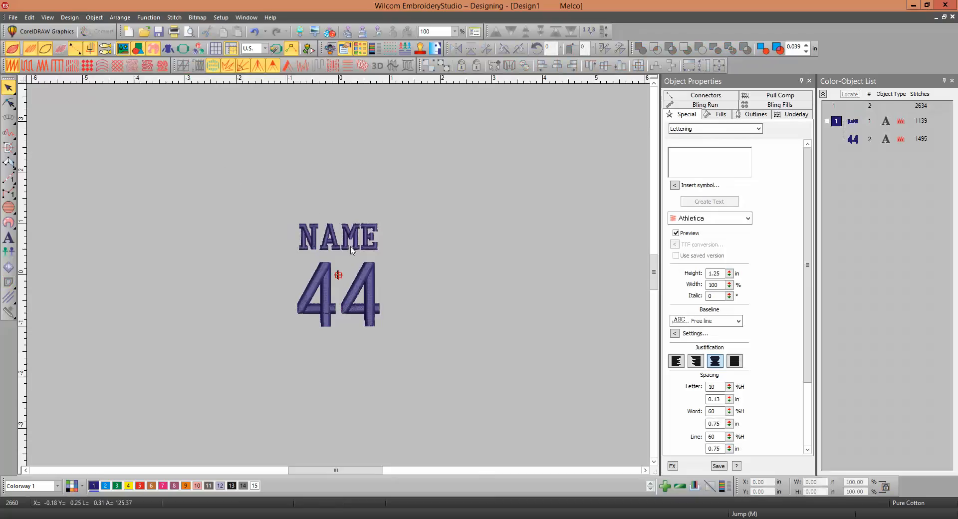
{"action": "mouse_move", "coordinate": [353, 297]}
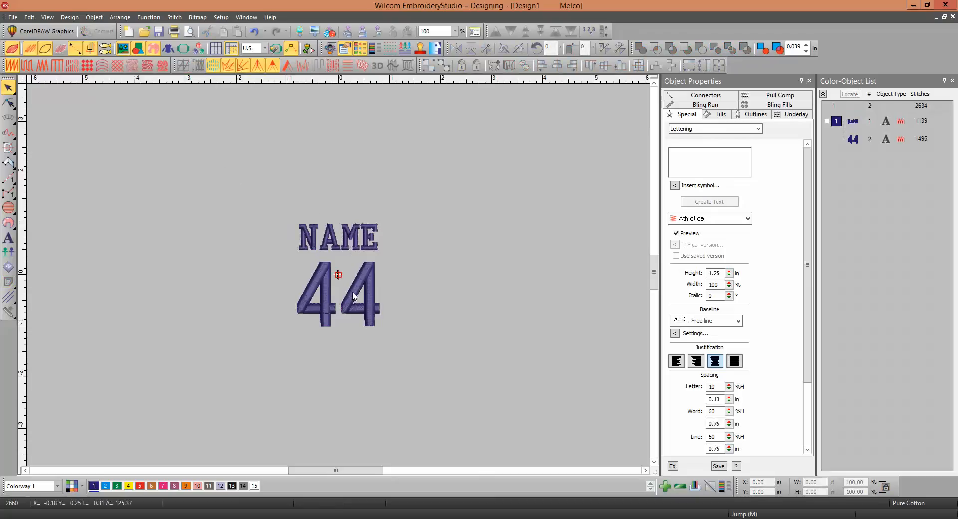
Step: Recolour the 44 number with red swatch 5, then select both lettering objects
{"action": "left_click", "coordinate": [338, 294]}
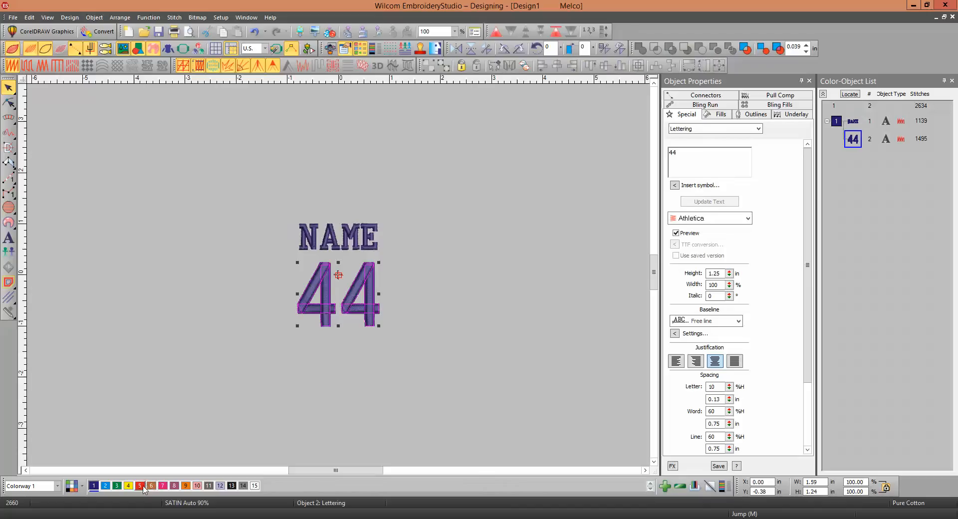
{"action": "left_click", "coordinate": [139, 486]}
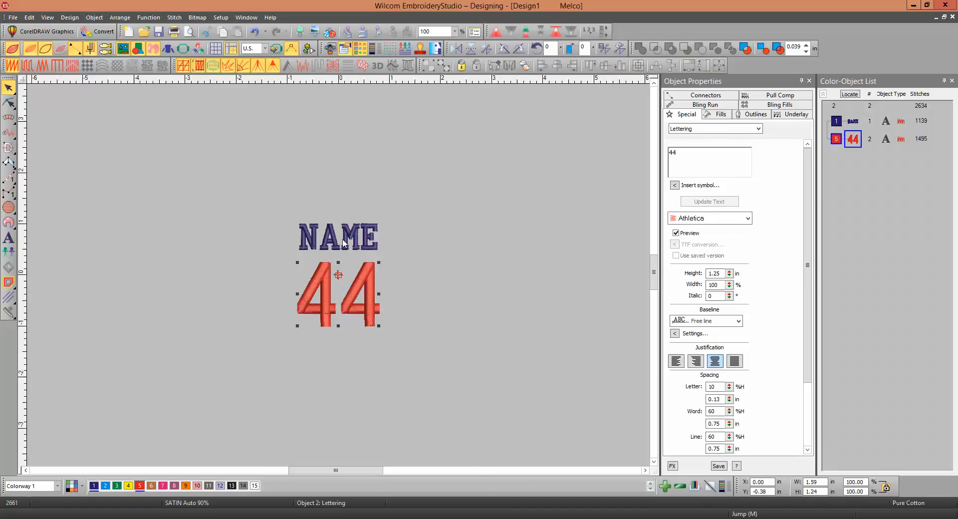
{"action": "left_click", "coordinate": [266, 190]}
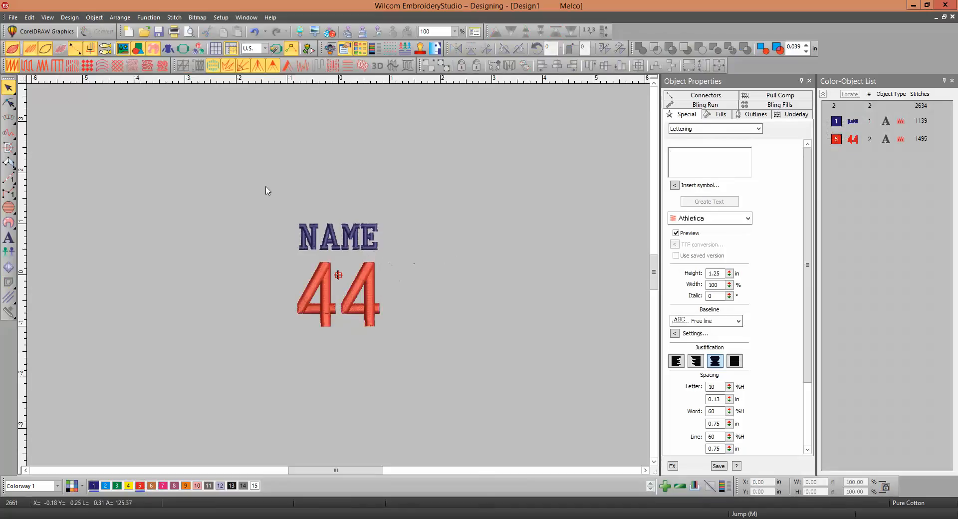
{"action": "key", "text": "ctrl+a"}
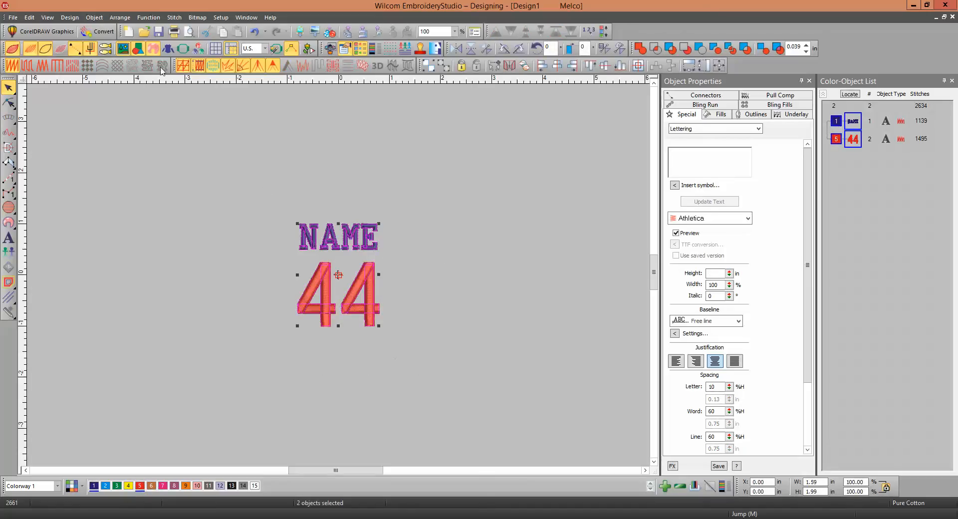
Step: Start a Create Teamname Layout with layout set Custom and layout name 'Marlene'
{"action": "left_click", "coordinate": [94, 17]}
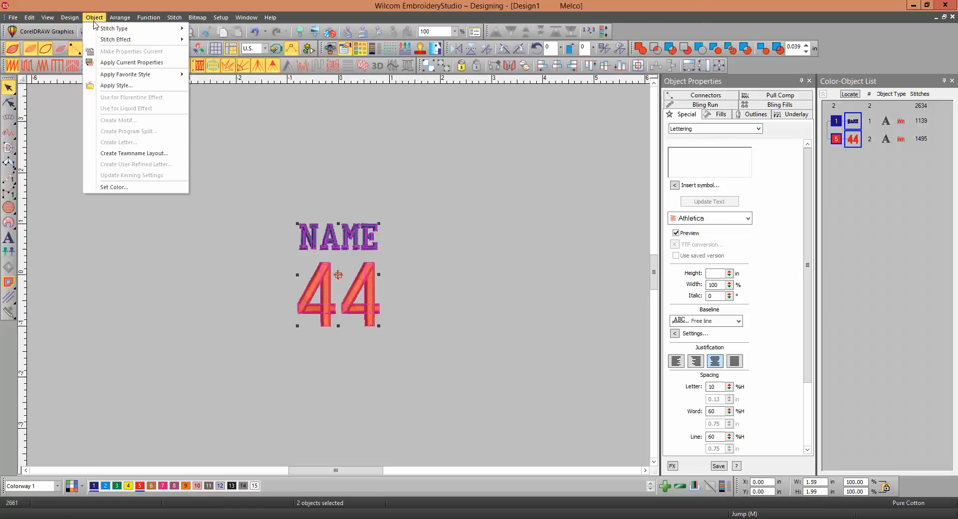
{"action": "left_click", "coordinate": [134, 153]}
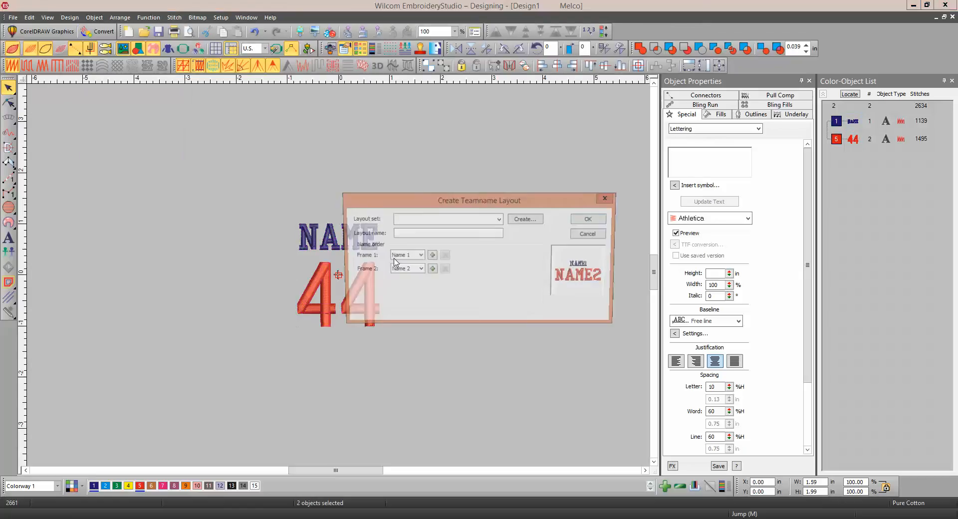
{"action": "left_click", "coordinate": [498, 219]}
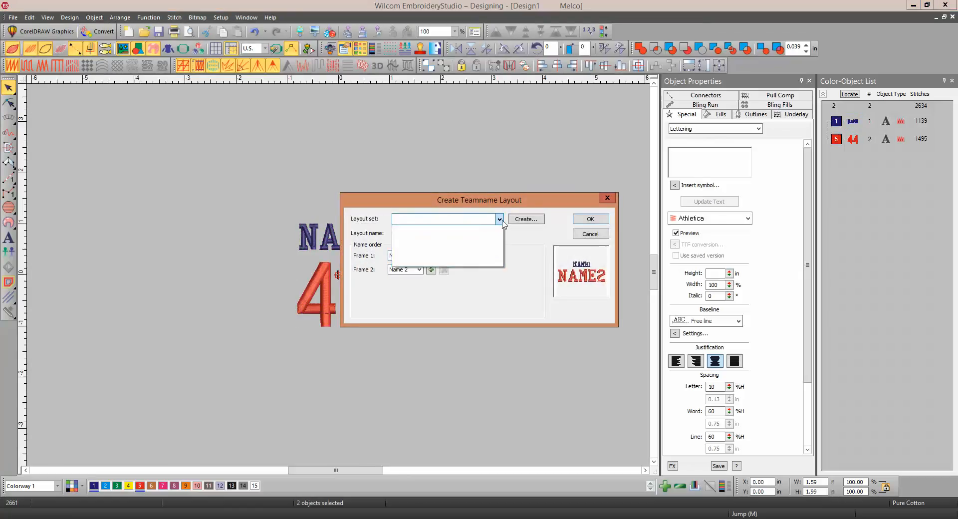
{"action": "left_click", "coordinate": [499, 219]}
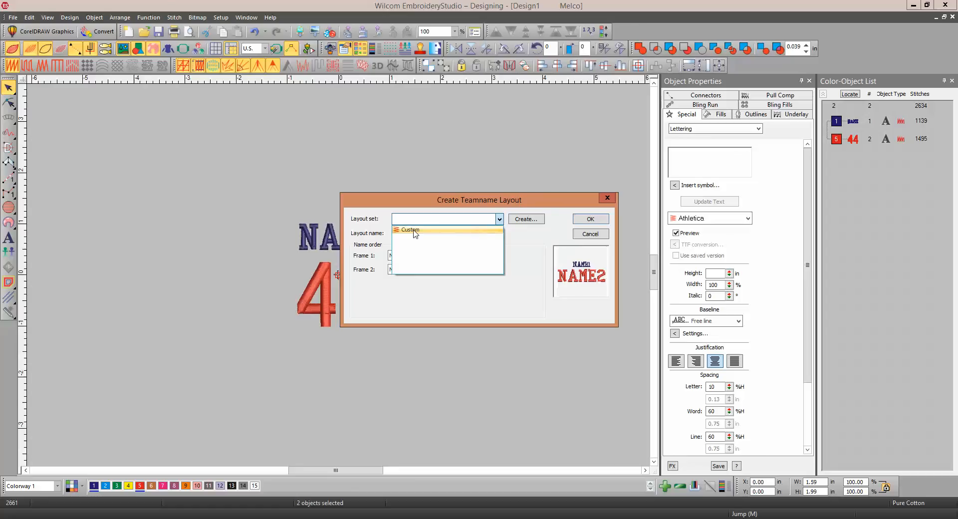
{"action": "left_click", "coordinate": [409, 230]}
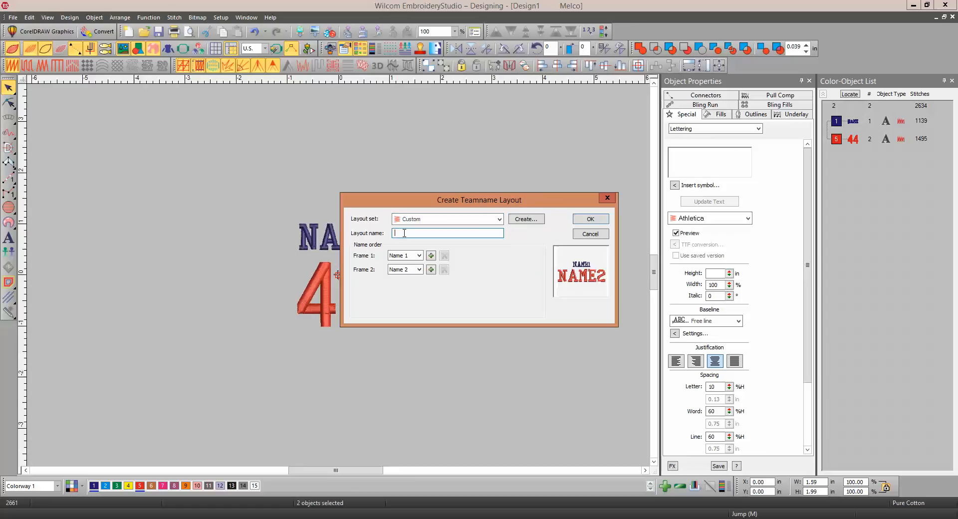
{"action": "type", "text": "Marie"}
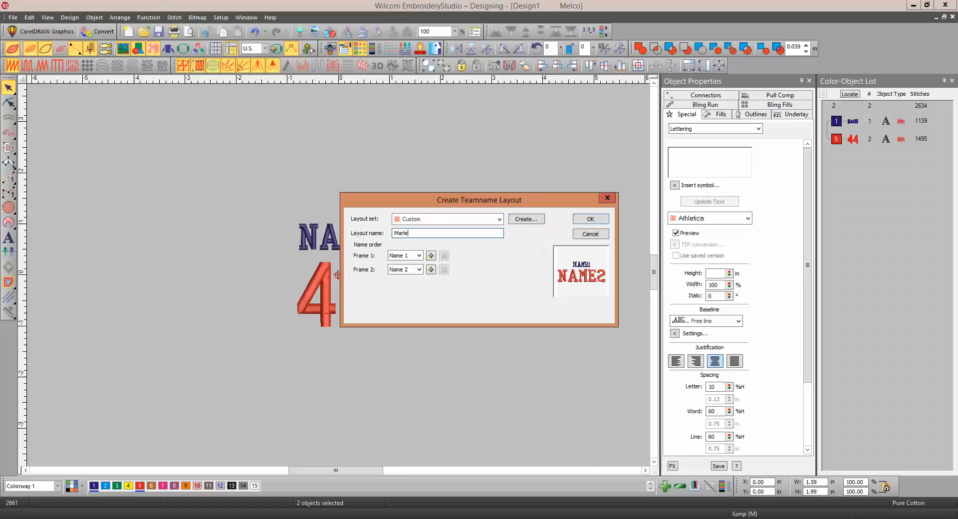
{"action": "type", "text": "ne"}
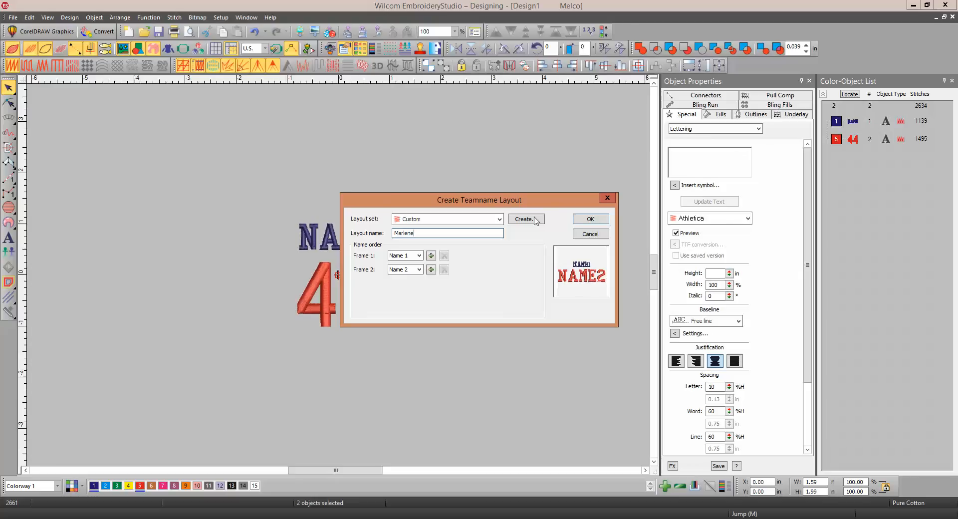
Step: Create the layout as 'Marlene 2' instead of overwriting, and confirm both notices
{"action": "left_click", "coordinate": [525, 219]}
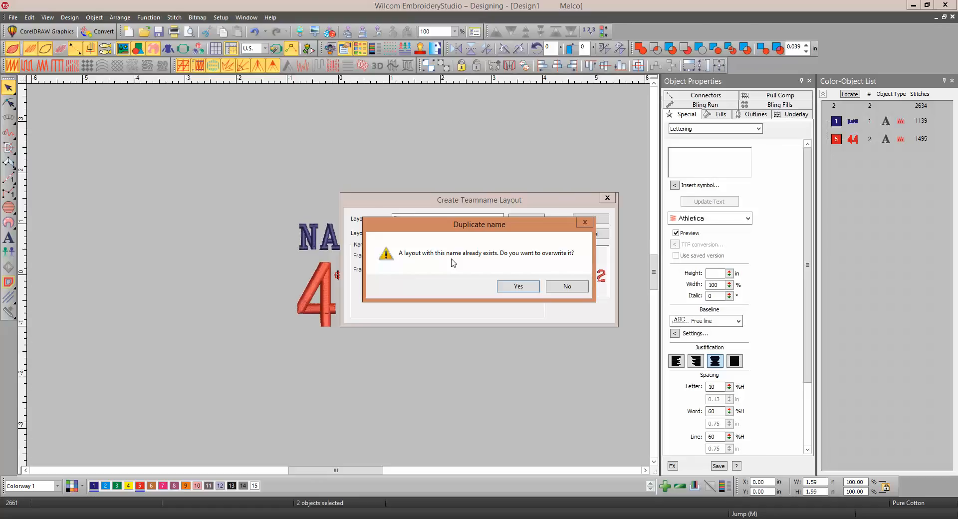
{"action": "mouse_move", "coordinate": [514, 278]}
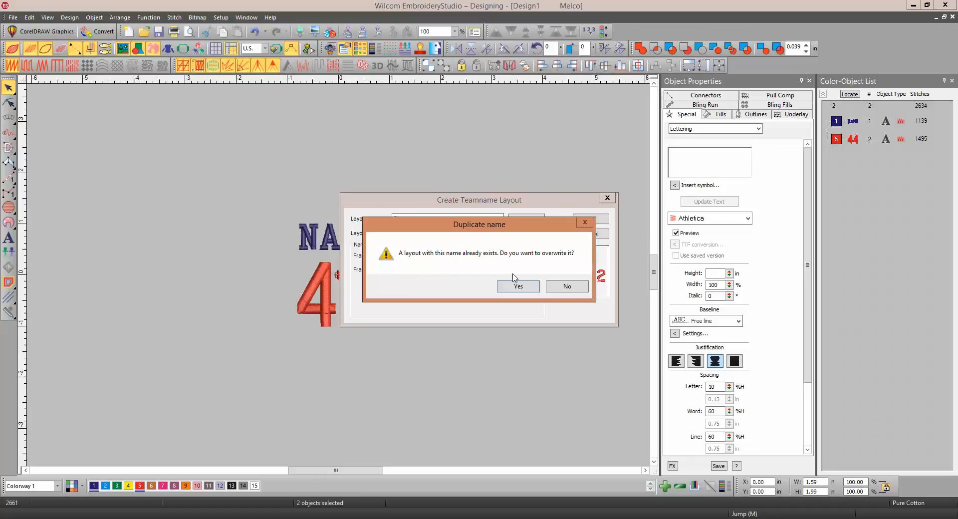
{"action": "left_click", "coordinate": [517, 286]}
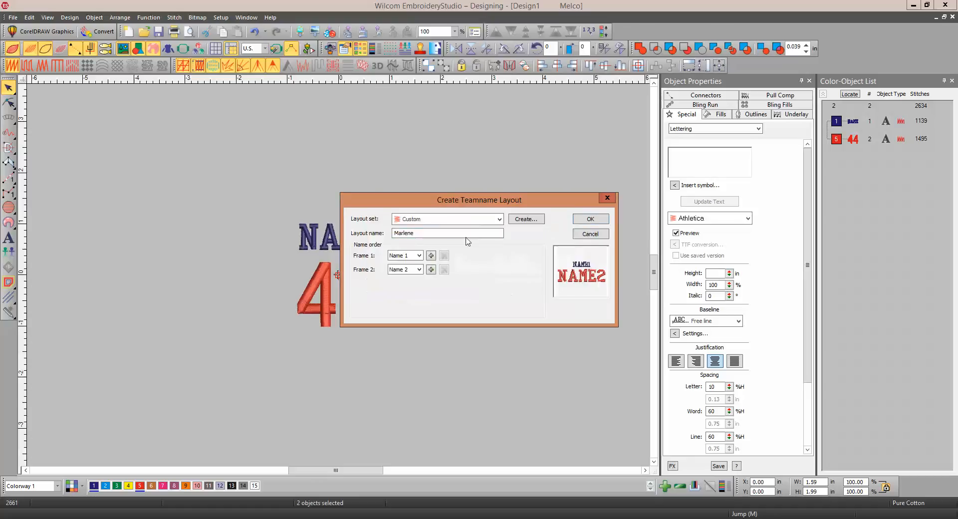
{"action": "type", "text": "2"}
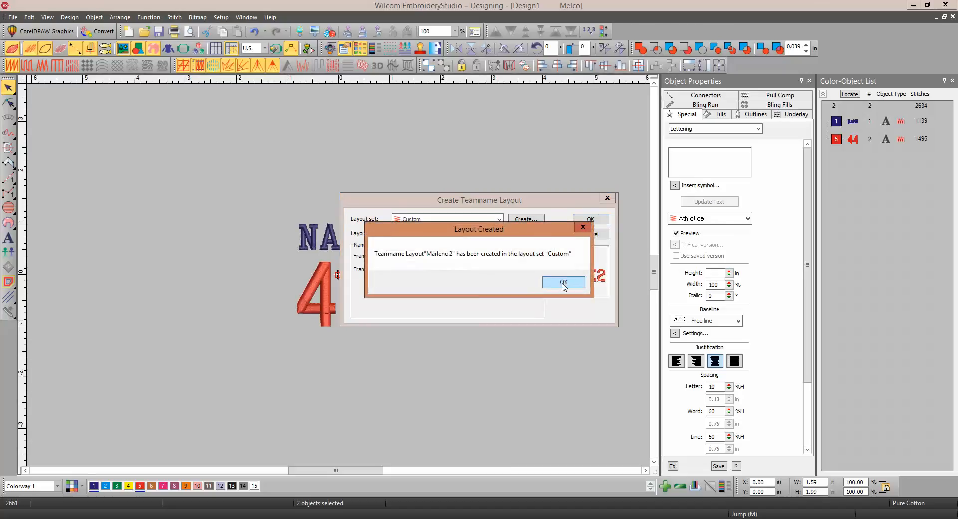
{"action": "left_click", "coordinate": [563, 282]}
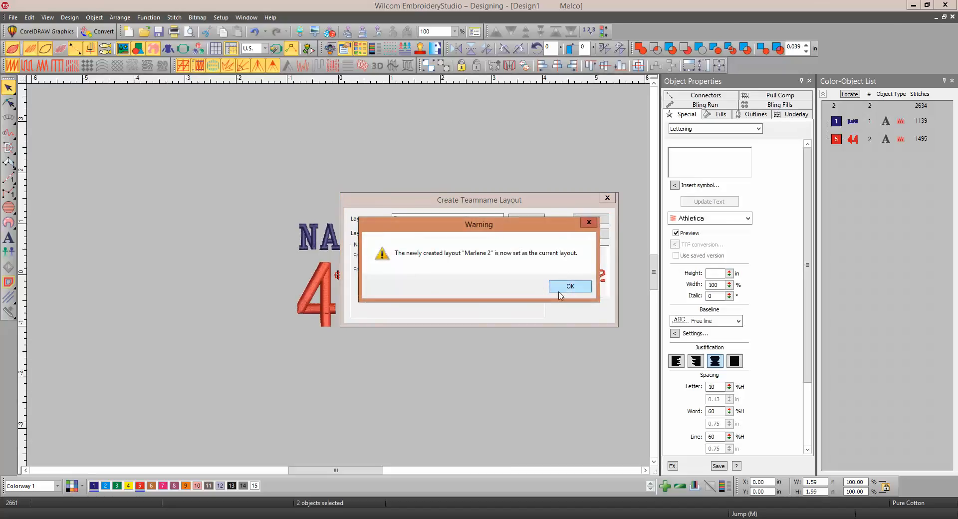
{"action": "left_click", "coordinate": [569, 286]}
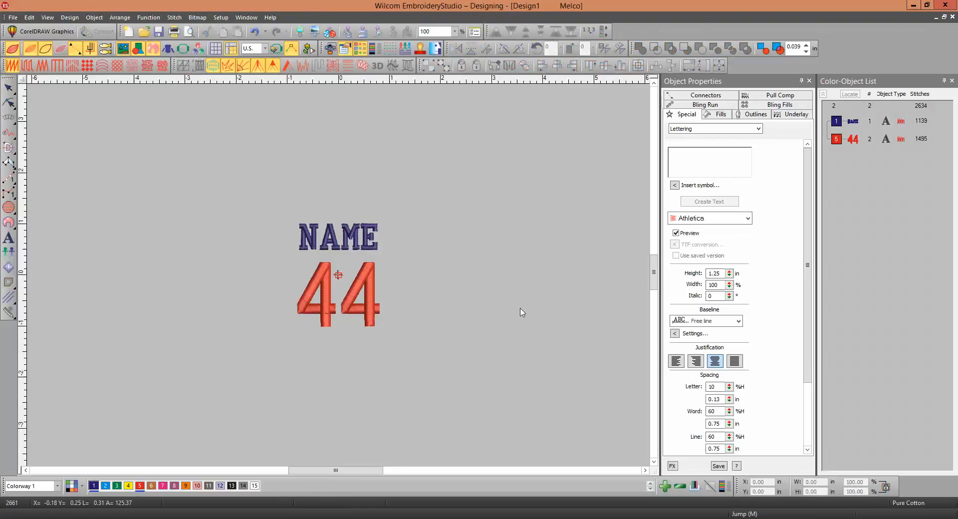
{"action": "mouse_move", "coordinate": [409, 224]}
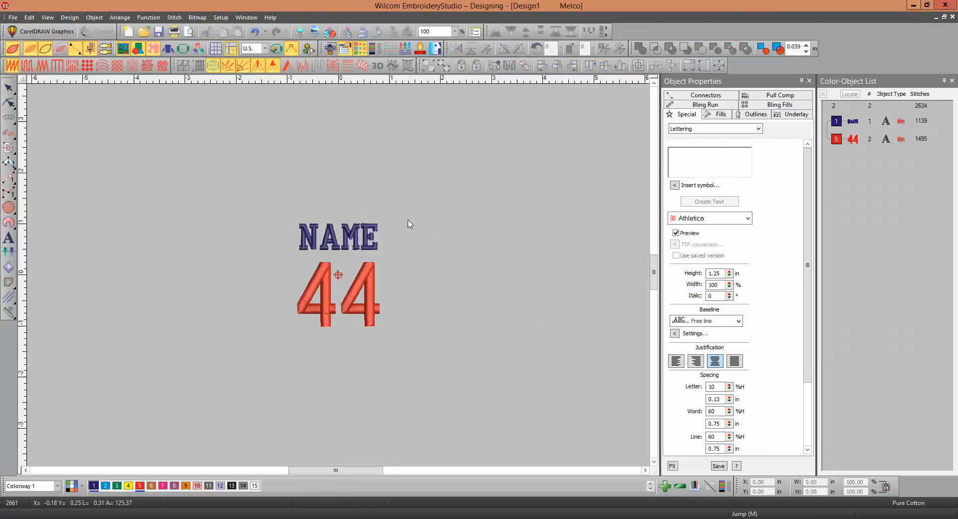
{"action": "mouse_move", "coordinate": [110, 124]}
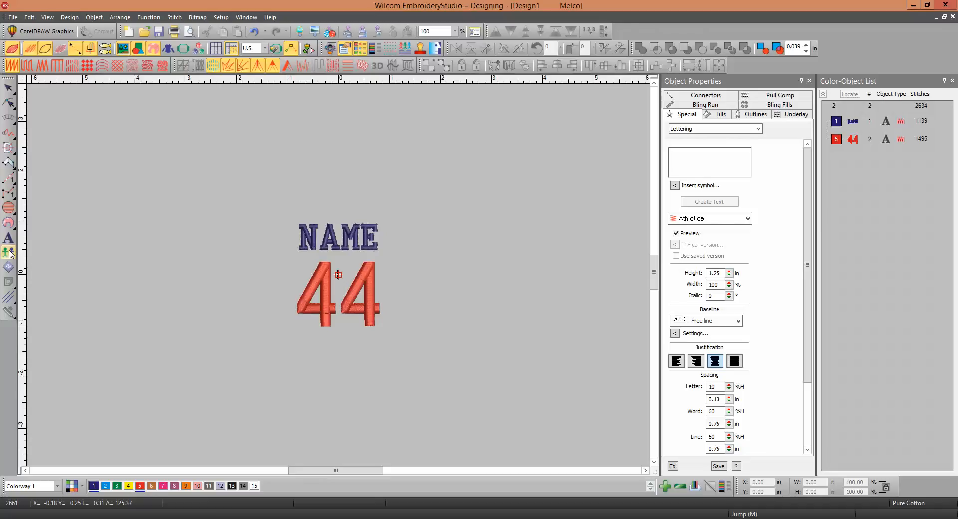
Step: In Team Names, choose the Custom layout 'Marlene 2' under Layouts
{"action": "left_click", "coordinate": [9, 251]}
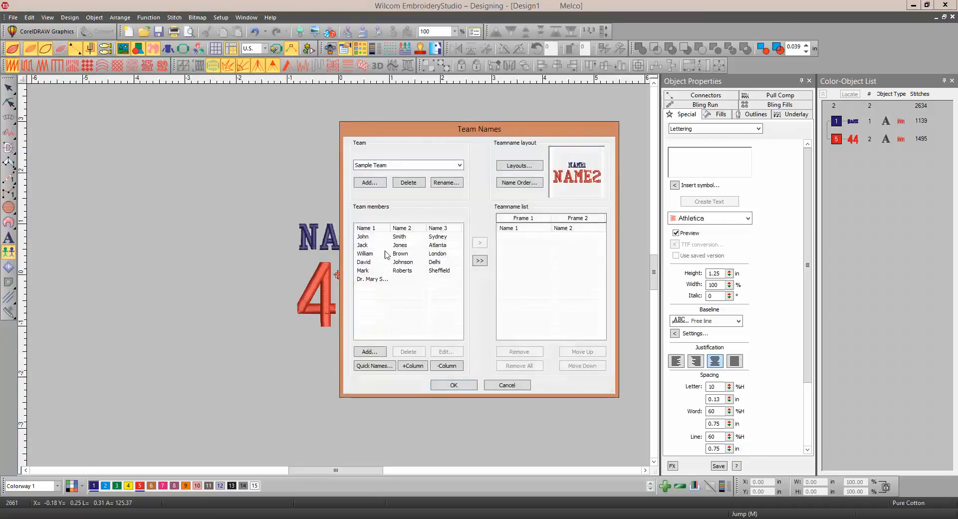
{"action": "left_click", "coordinate": [519, 166]}
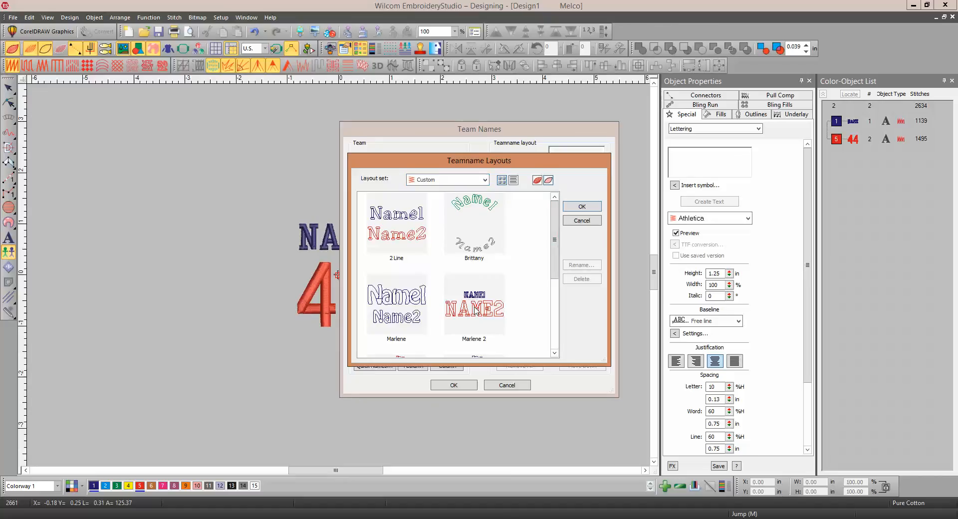
{"action": "mouse_move", "coordinate": [478, 310]}
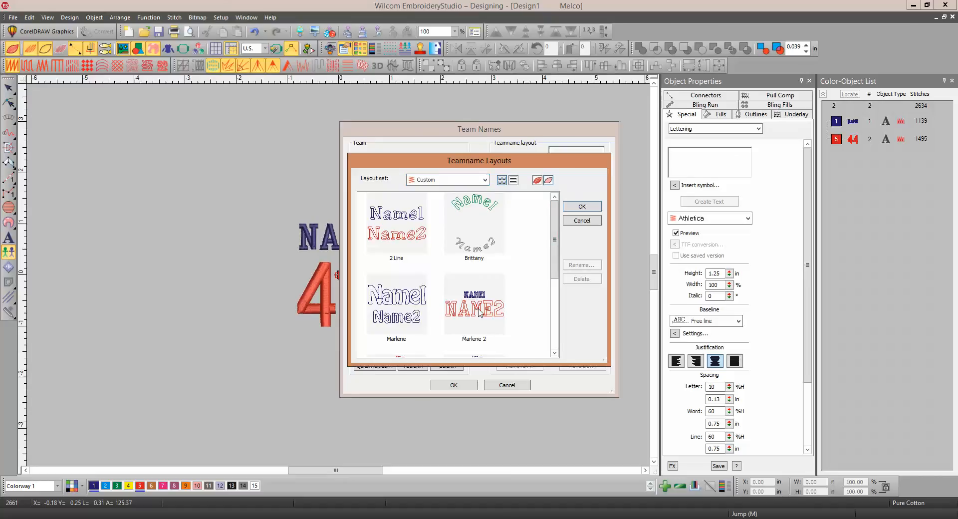
{"action": "left_click", "coordinate": [474, 304]}
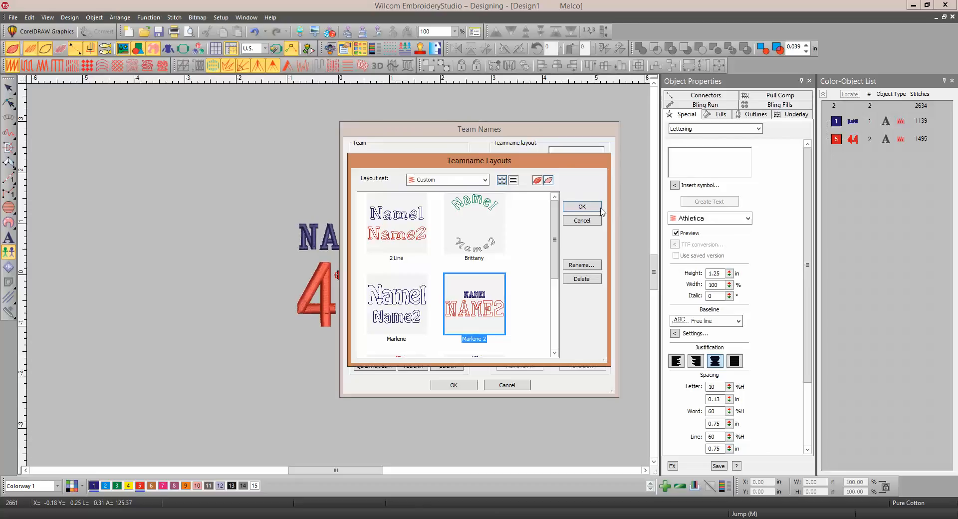
{"action": "left_click", "coordinate": [581, 206]}
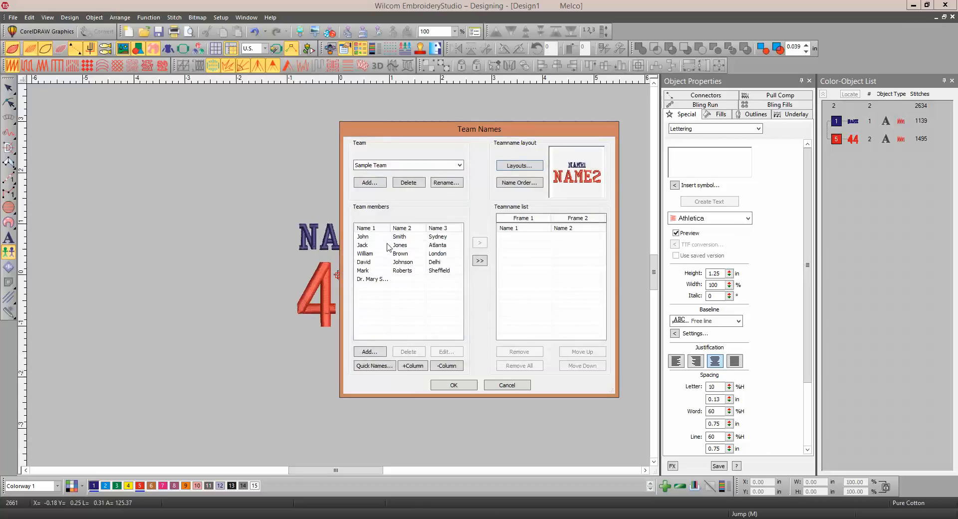
{"action": "mouse_move", "coordinate": [516, 241]}
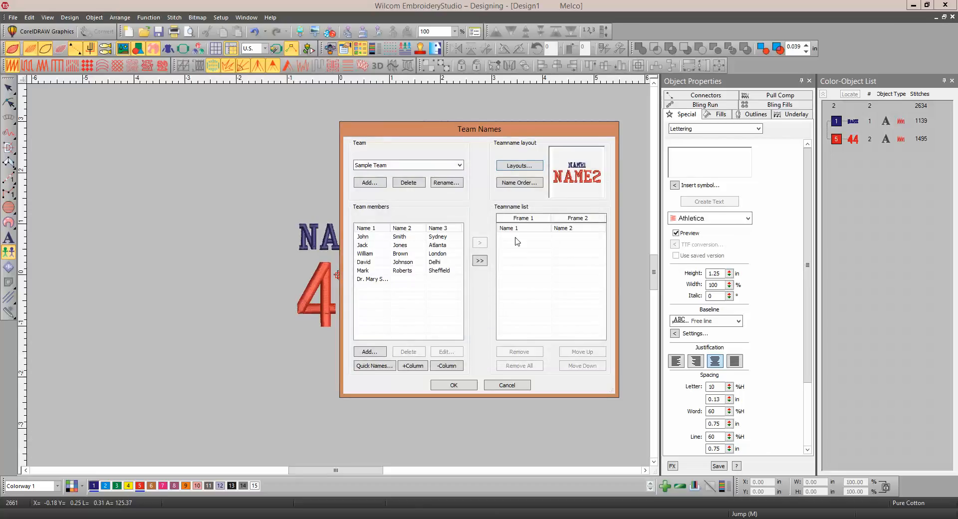
{"action": "mouse_move", "coordinate": [379, 215]}
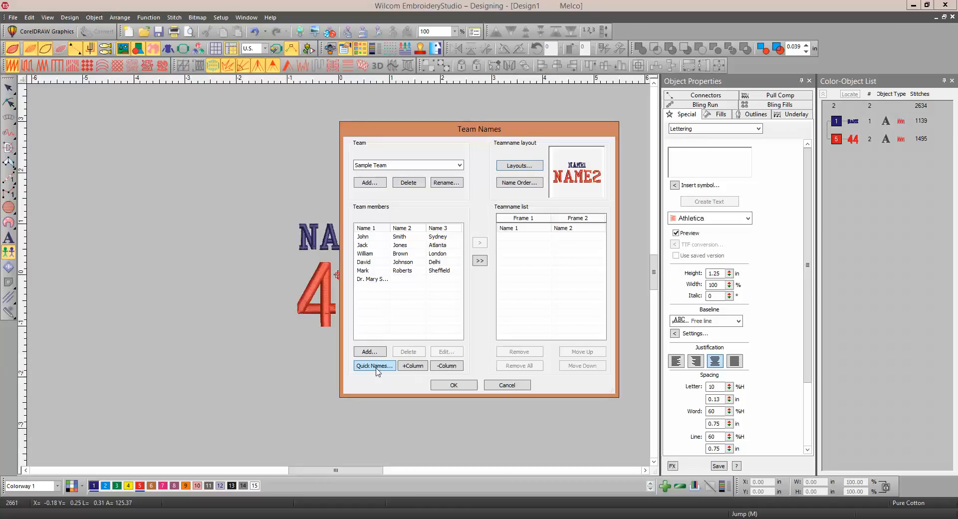
Step: Cancel Quick Names, then add a new team called 'test'
{"action": "left_click", "coordinate": [373, 366]}
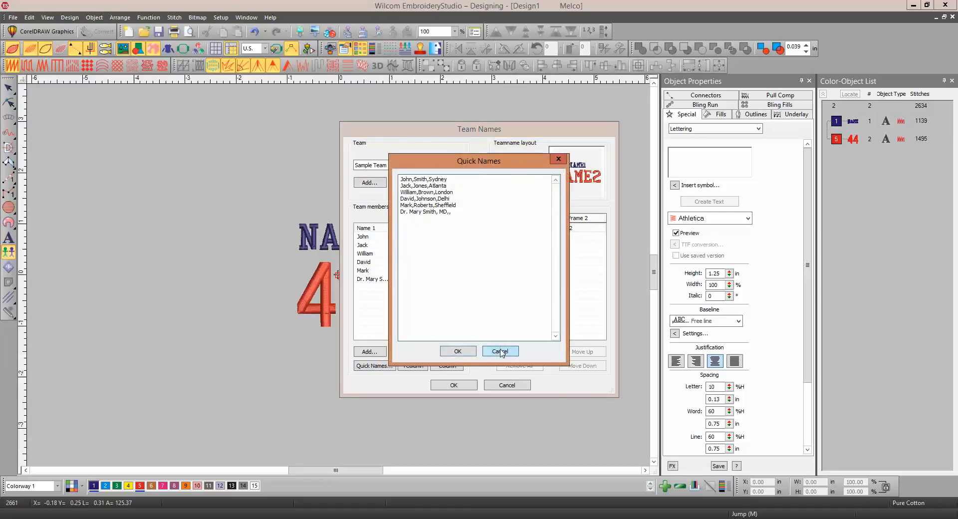
{"action": "left_click", "coordinate": [500, 350]}
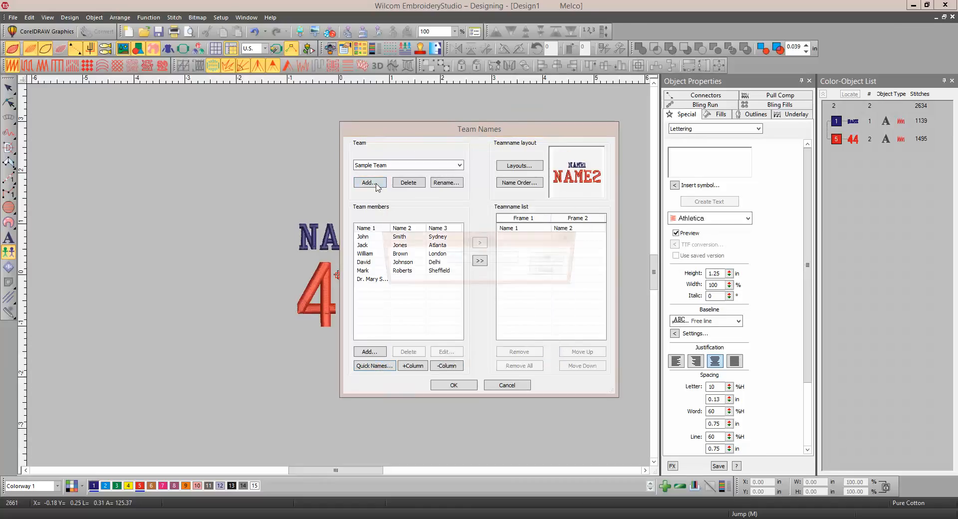
{"action": "left_click", "coordinate": [369, 182]}
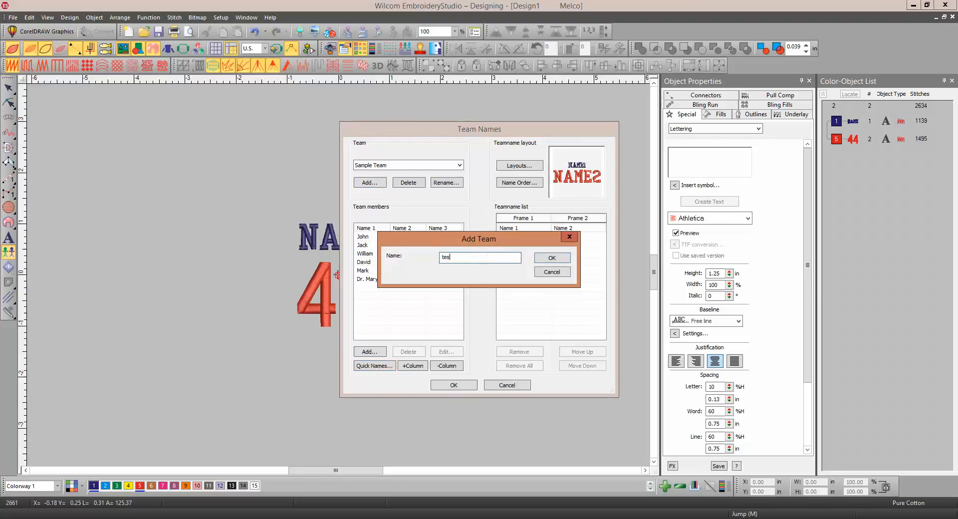
{"action": "left_click", "coordinate": [550, 257]}
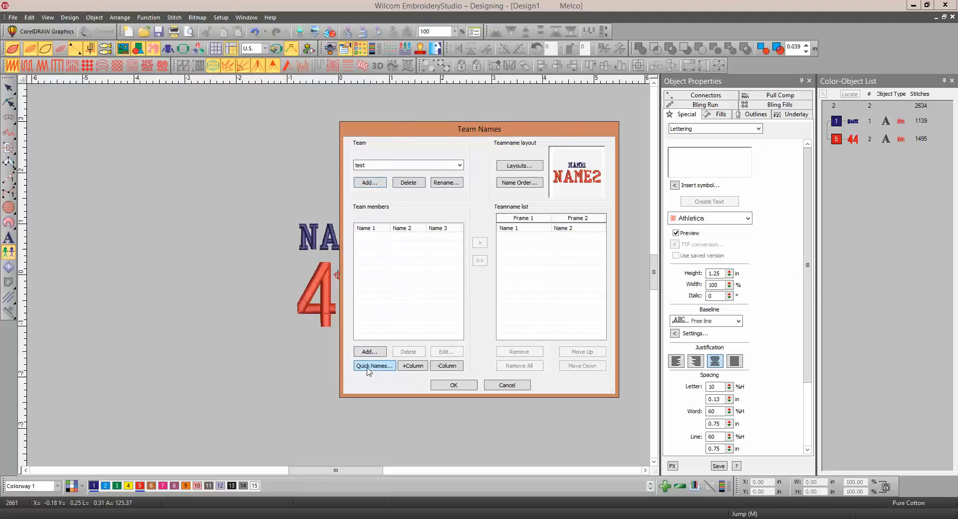
Step: Enter members 'Clark, 24' and 'Marlene, 32' through Quick Names
{"action": "left_click", "coordinate": [375, 365]}
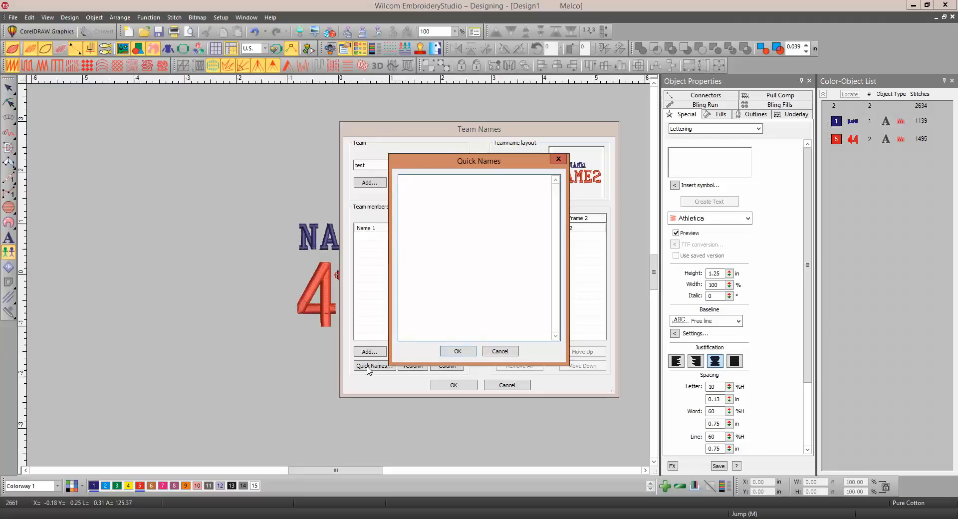
{"action": "type", "text": "Clark"}
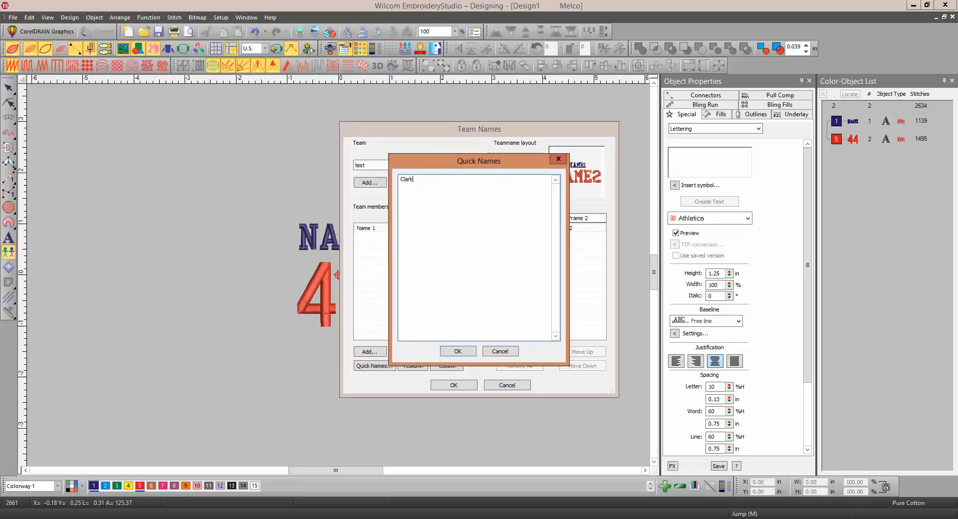
{"action": "type", "text": ", 4"}
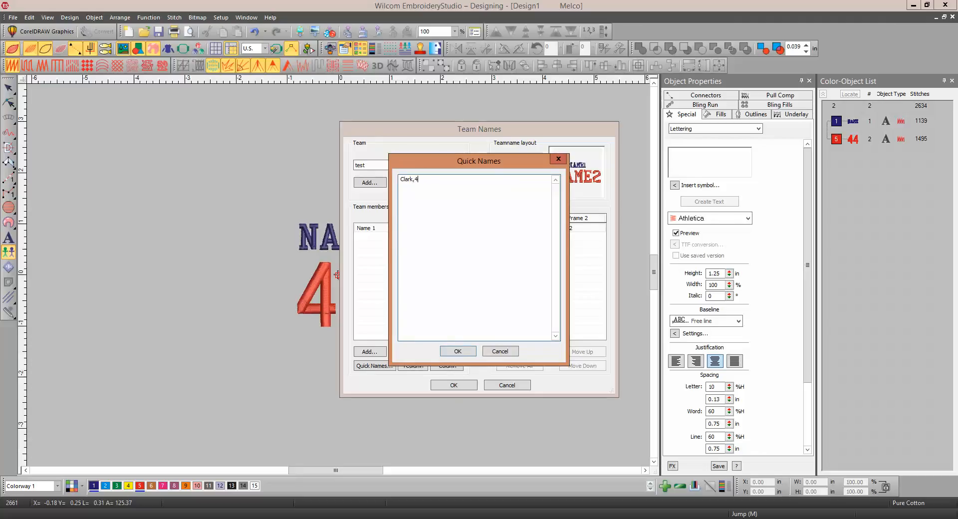
{"action": "type", "text": "2"}
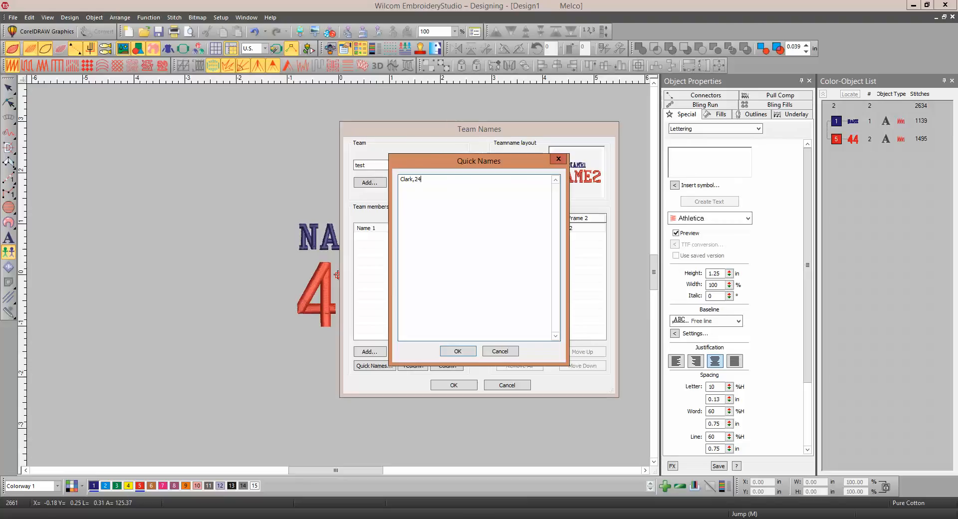
{"action": "type", "text": "Marle"}
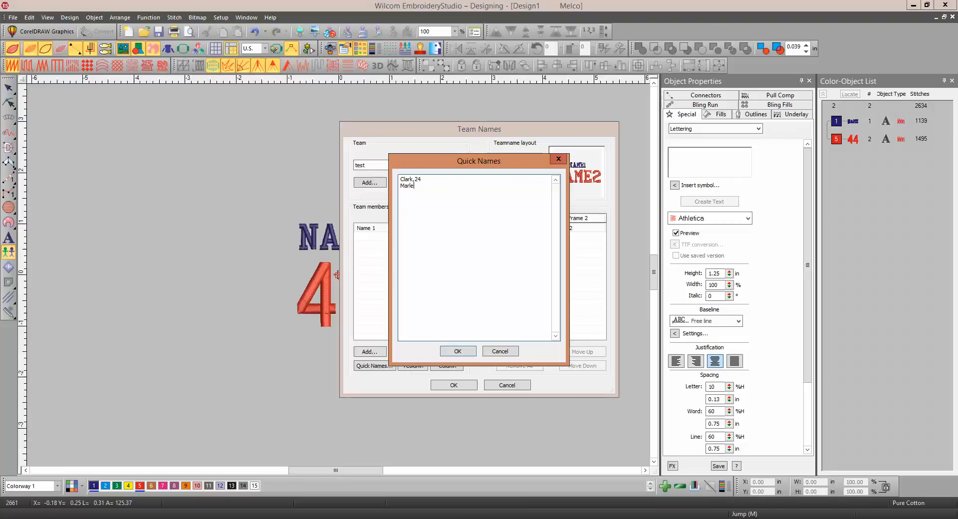
{"action": "type", "text": "ne,"}
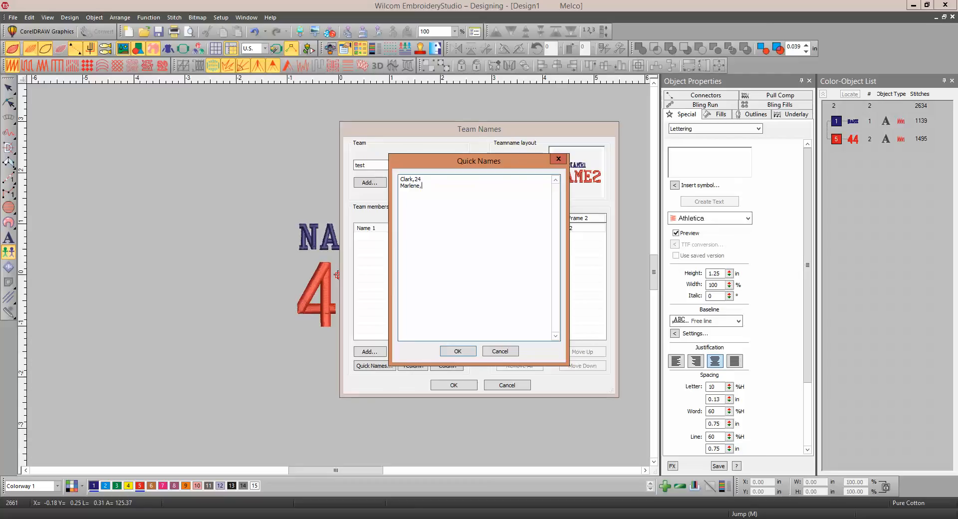
{"action": "type", "text": "32"}
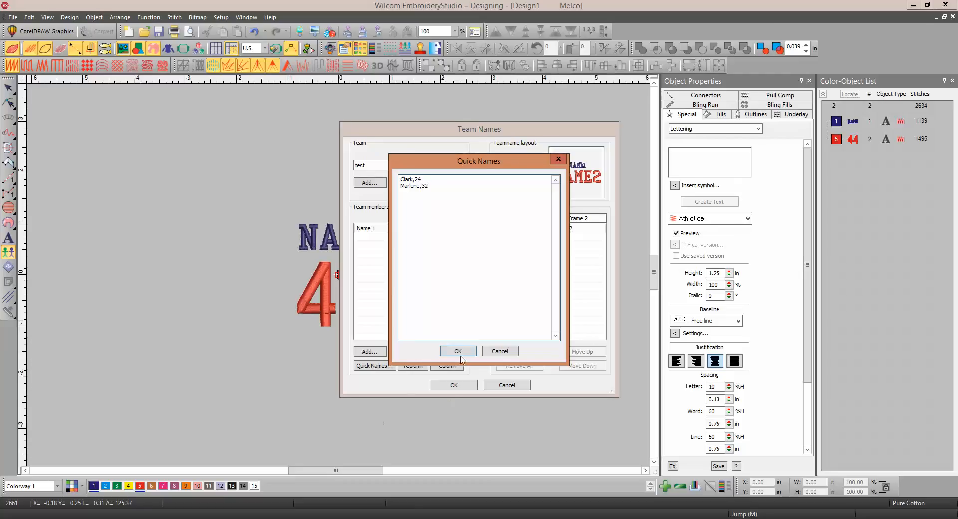
{"action": "left_click", "coordinate": [458, 351]}
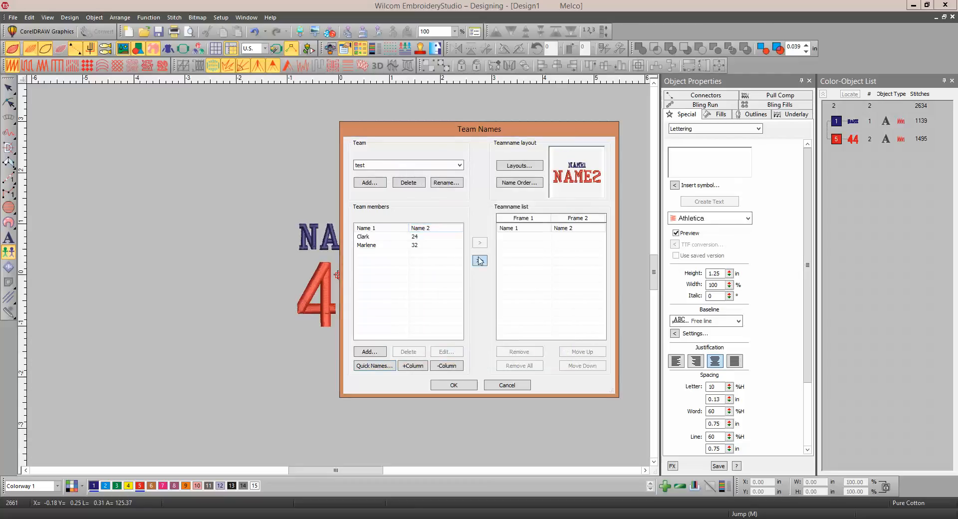
Step: Move Clark 24 and Marlene 32 into the Teamname list, preview Marlene, and finish
{"action": "left_click", "coordinate": [479, 260]}
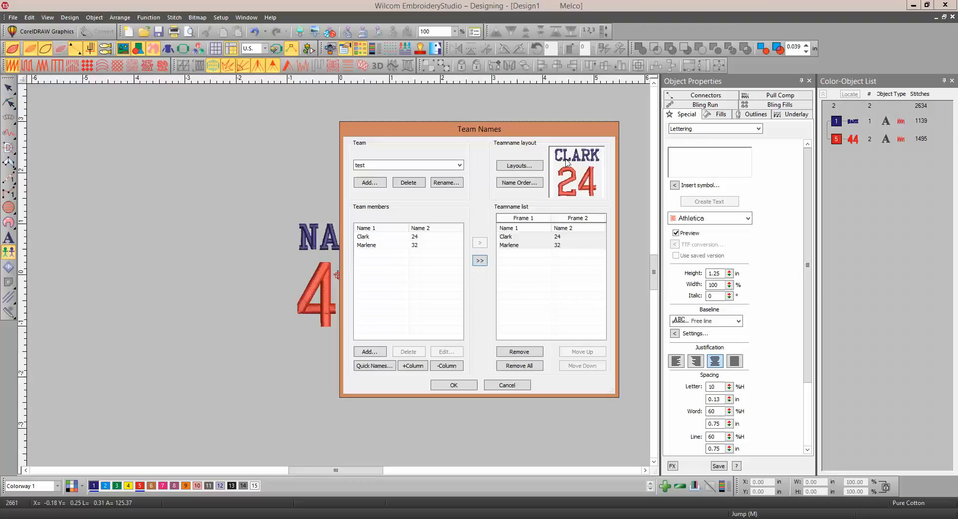
{"action": "left_click", "coordinate": [508, 245]}
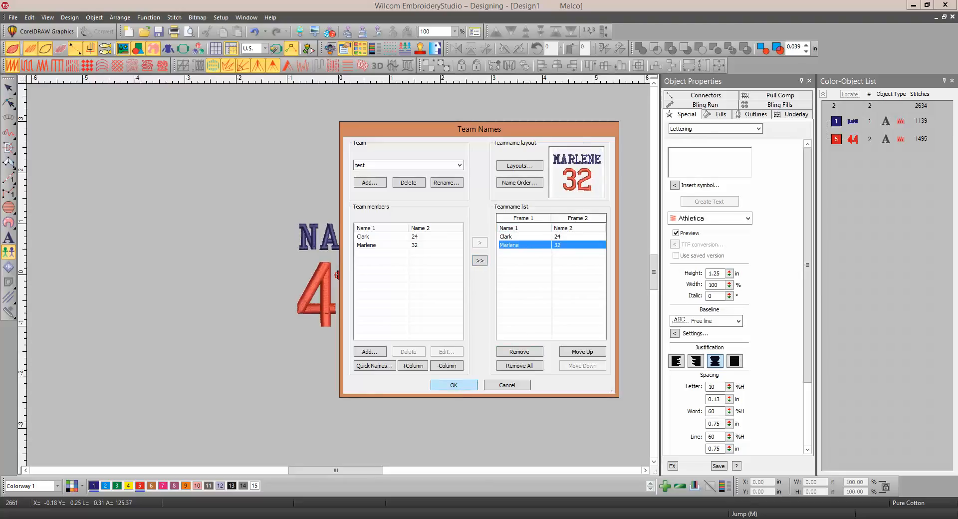
{"action": "left_click", "coordinate": [453, 385]}
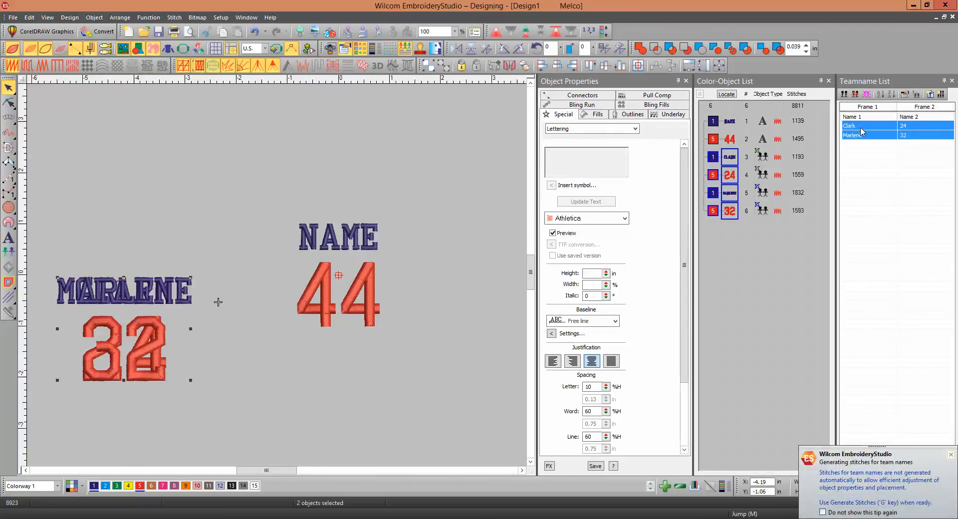
Step: Preview Marlene 32, then Clark 24, from the Teamname List docker
{"action": "left_click", "coordinate": [855, 135]}
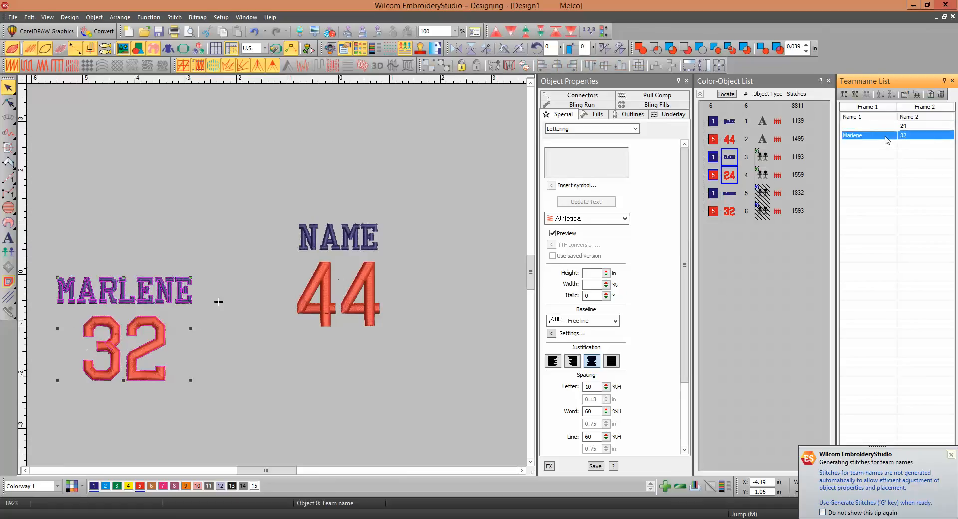
{"action": "left_click", "coordinate": [862, 125]}
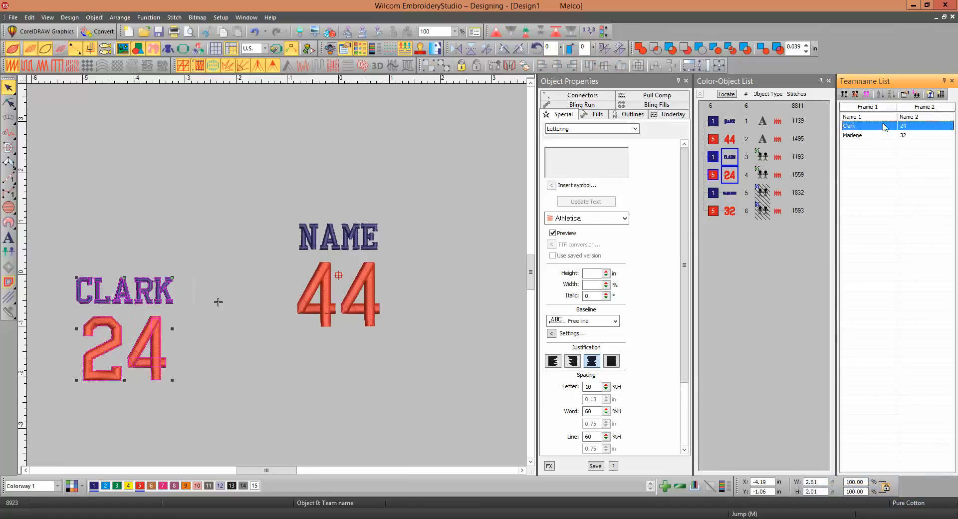